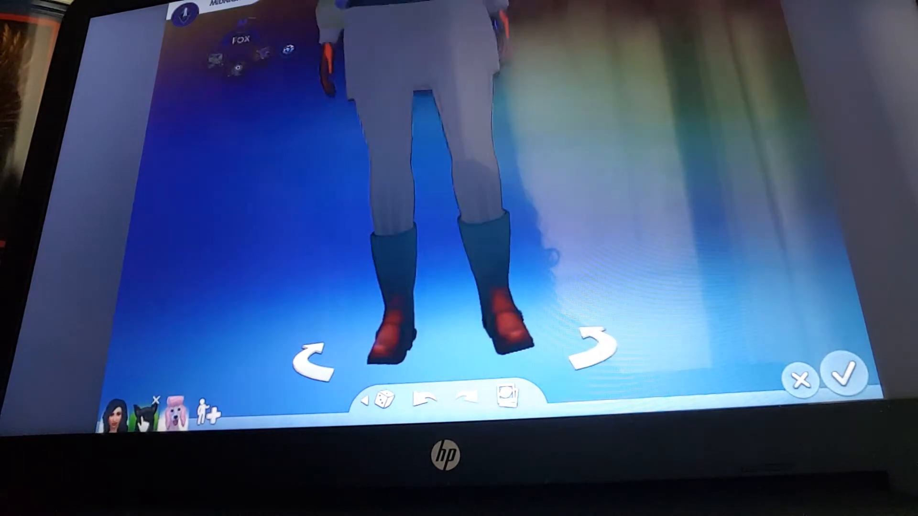
# Switch to the black fox and rotate it several times to inspect its body
pyautogui.click(172, 404)
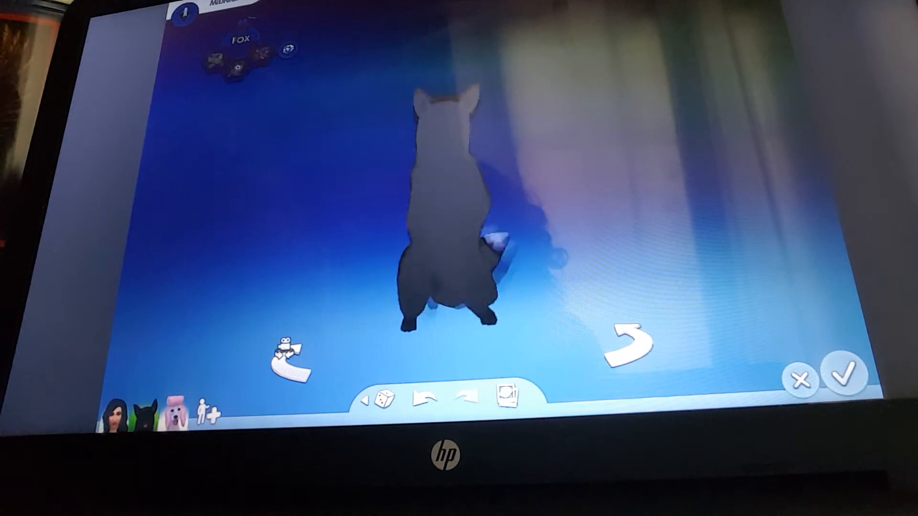
pyautogui.click(290, 360)
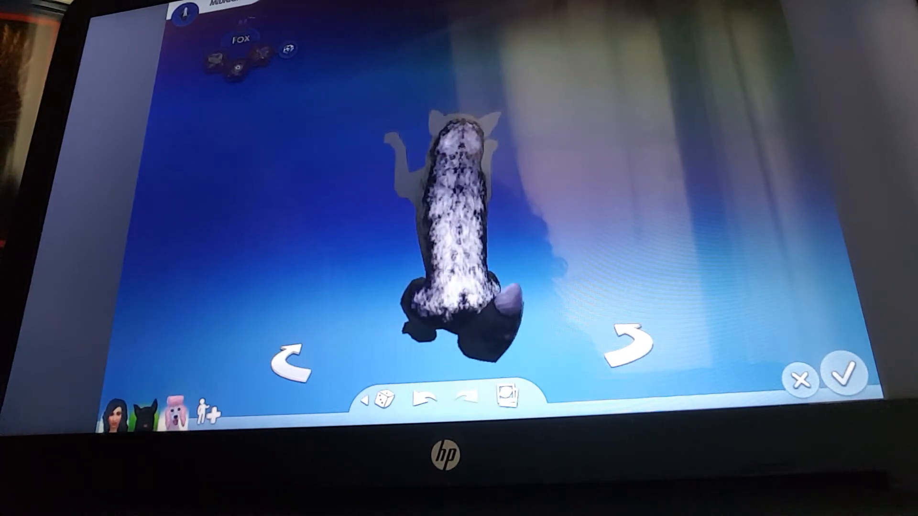
pyautogui.click(293, 363)
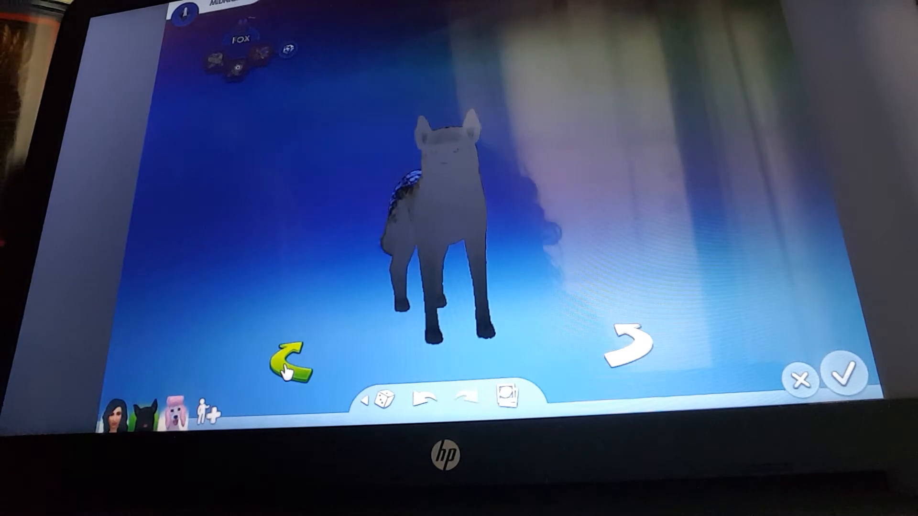
pyautogui.click(292, 363)
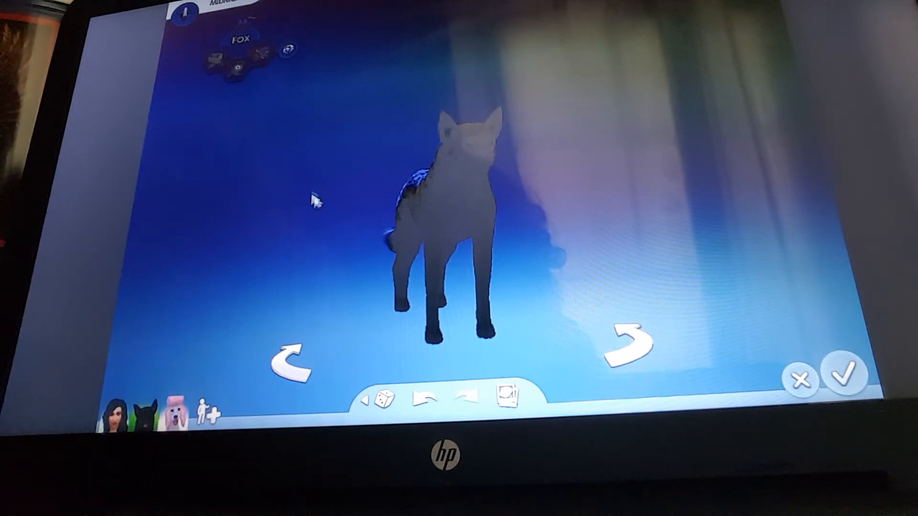
pyautogui.click(293, 363)
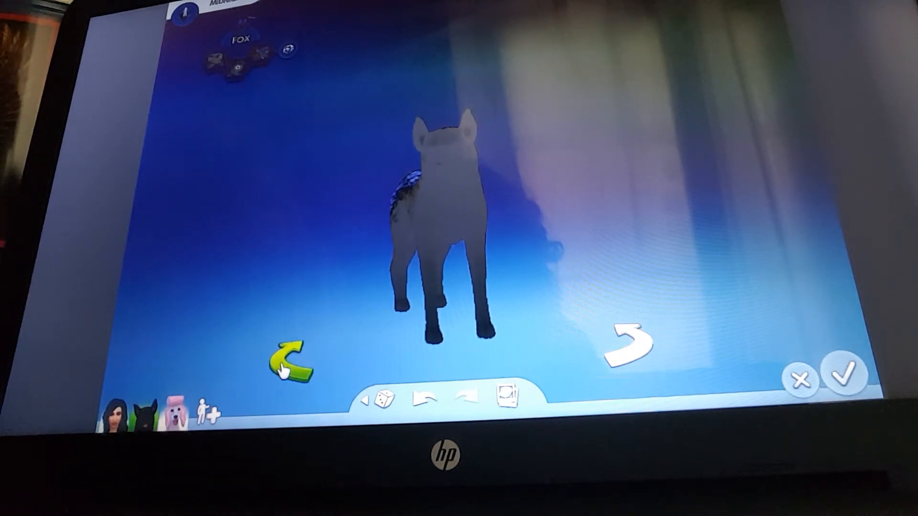
# Give the fox one more turn, then select the pink poodle Cottencandy
pyautogui.click(292, 360)
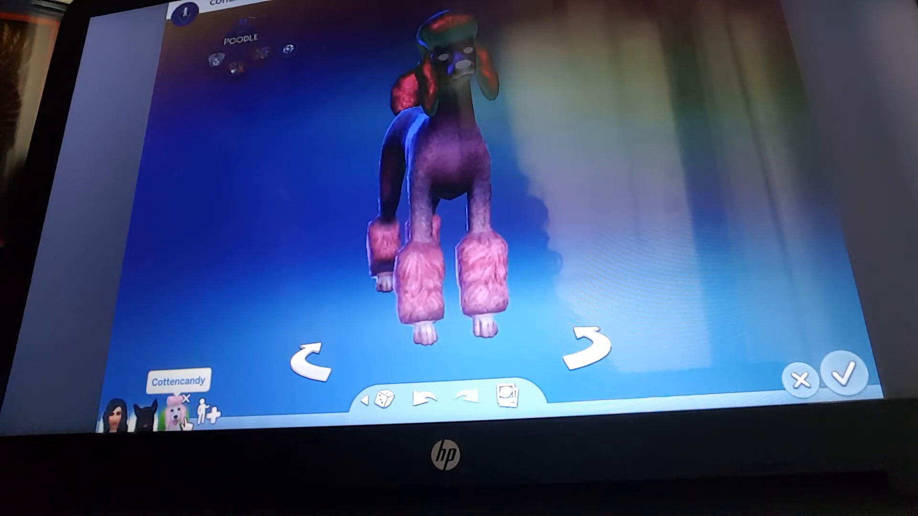
pyautogui.click(150, 414)
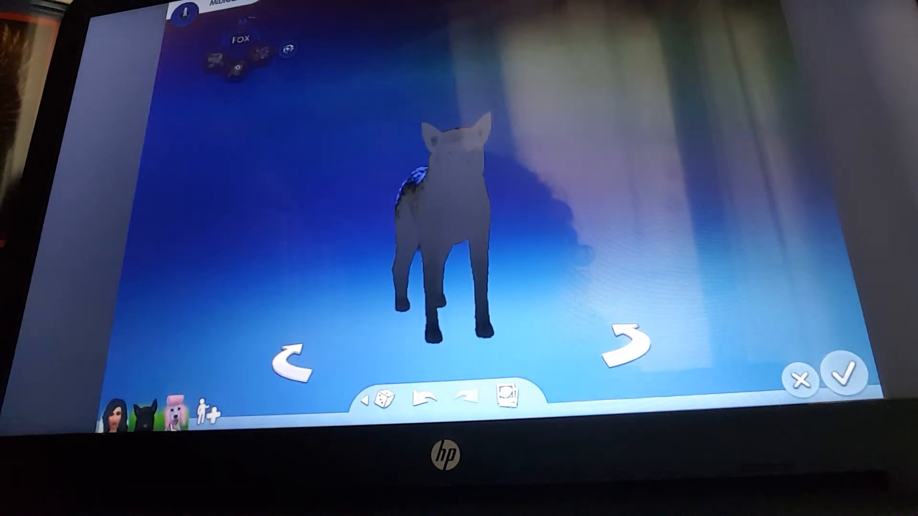
pyautogui.click(386, 394)
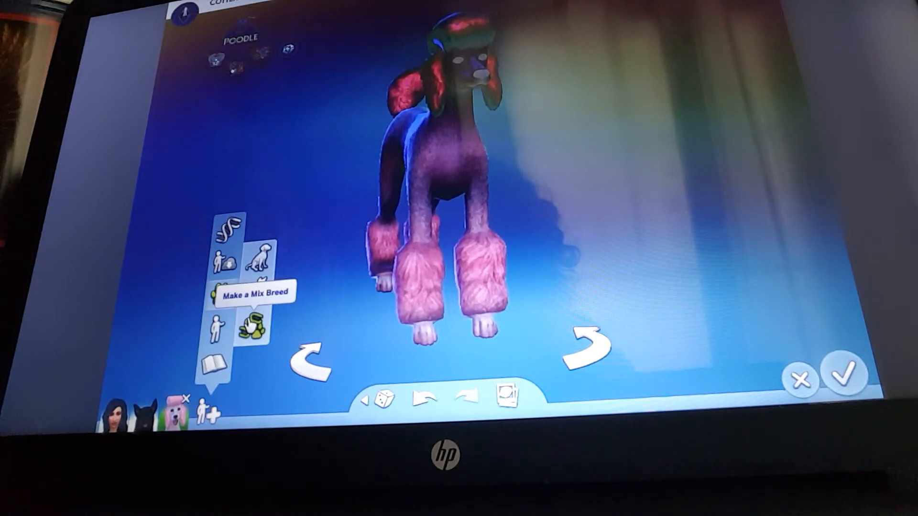
# Make a mix-breed son of Cottencandy with Midnight as the second parent
pyautogui.click(253, 325)
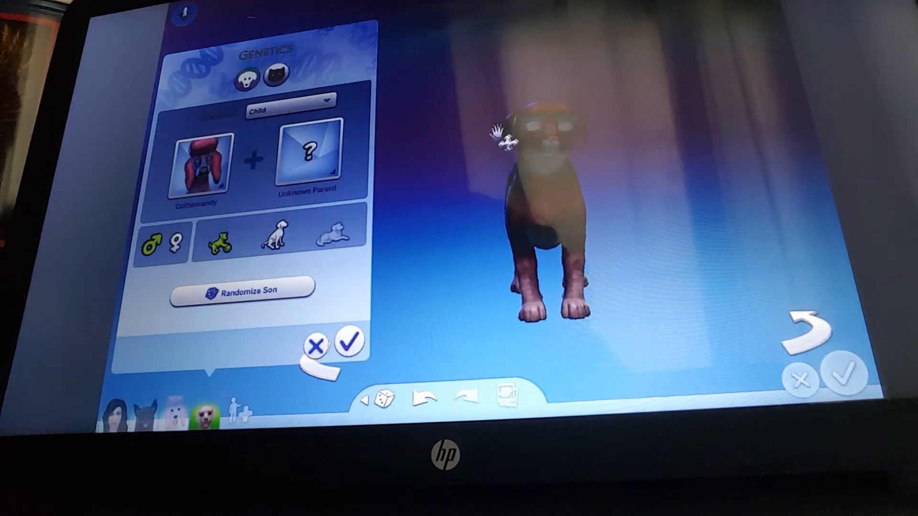
pyautogui.click(310, 154)
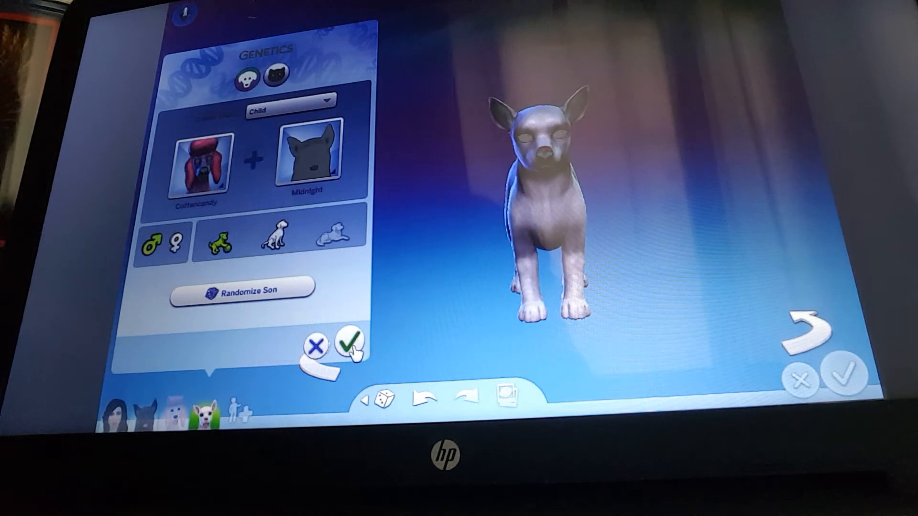
pyautogui.click(350, 339)
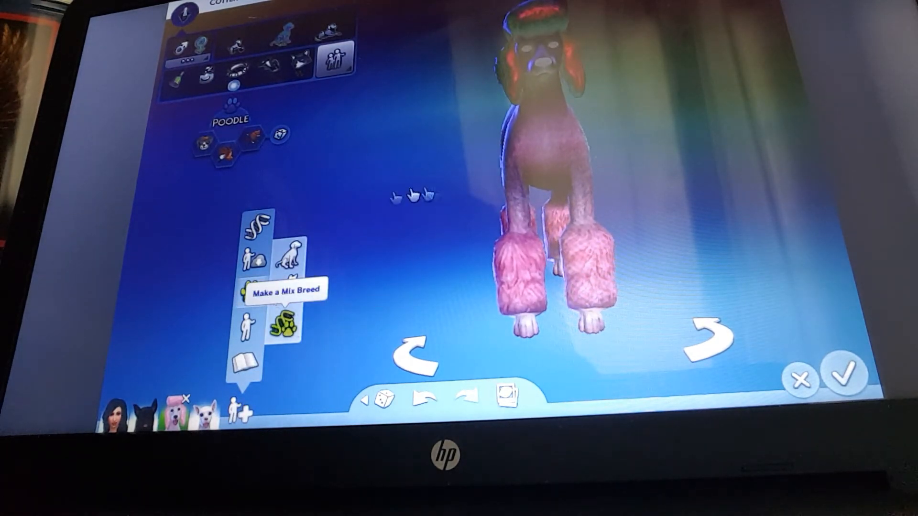
# Create a mix-breed daughter puppy with Midnight as the second parent
pyautogui.click(285, 324)
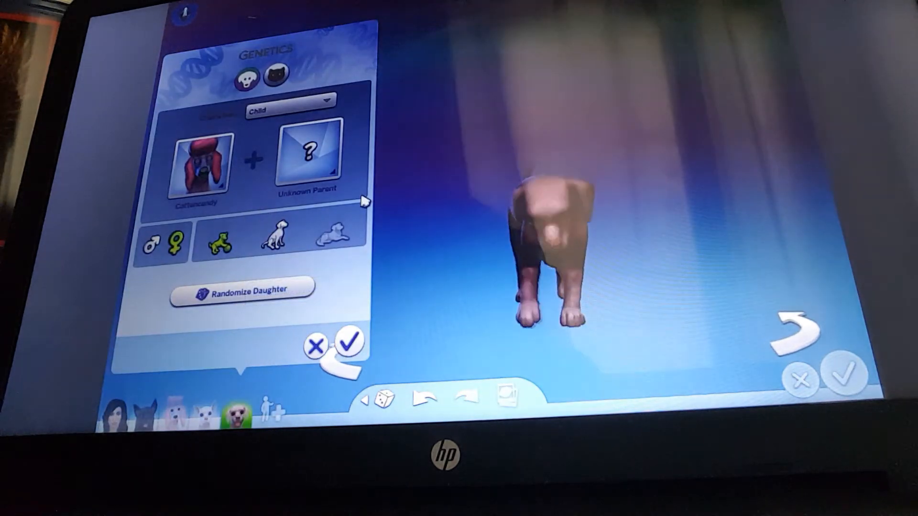
pyautogui.click(310, 152)
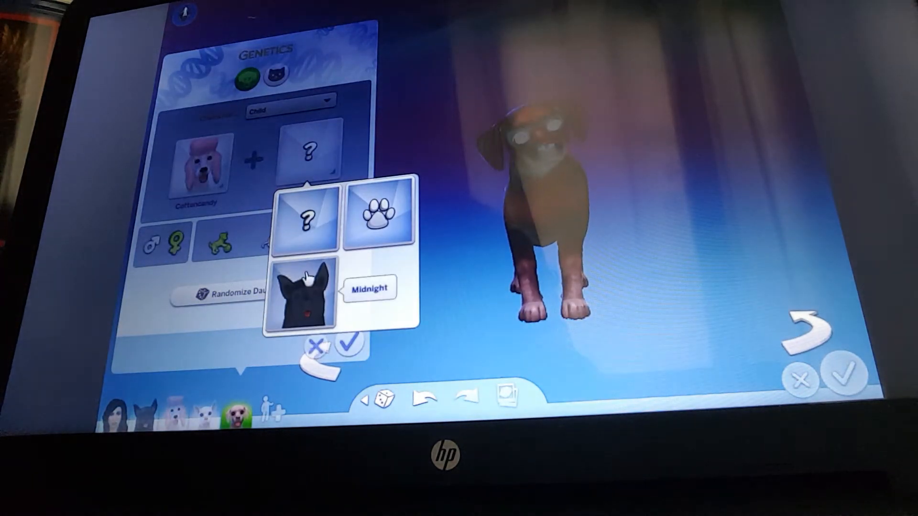
pyautogui.click(305, 293)
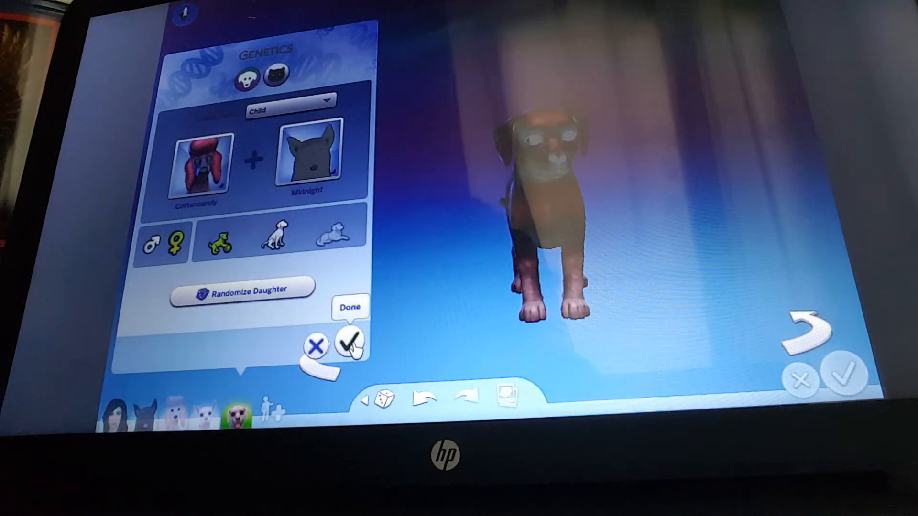
pyautogui.click(350, 344)
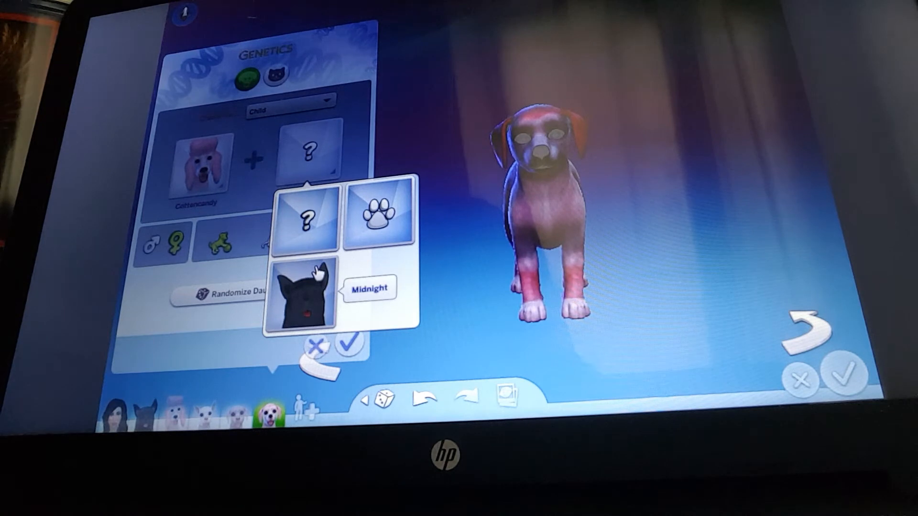
pyautogui.click(300, 289)
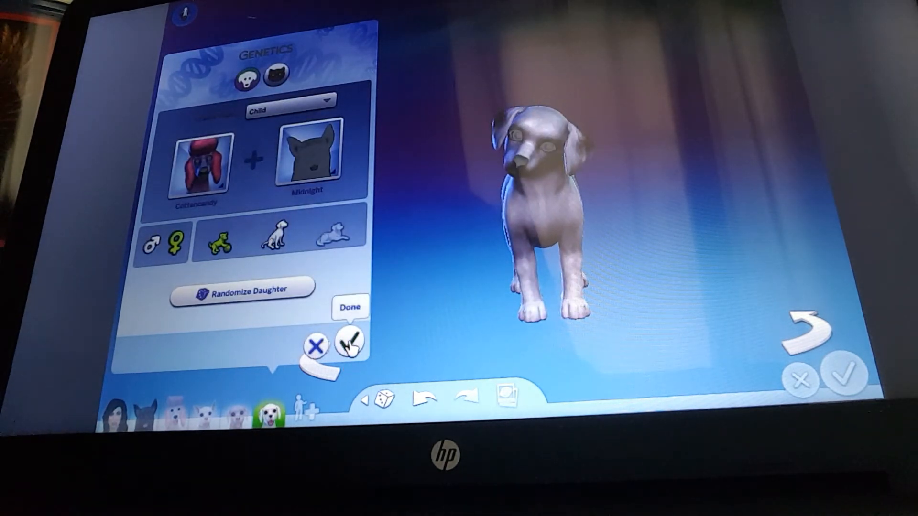
pyautogui.click(350, 343)
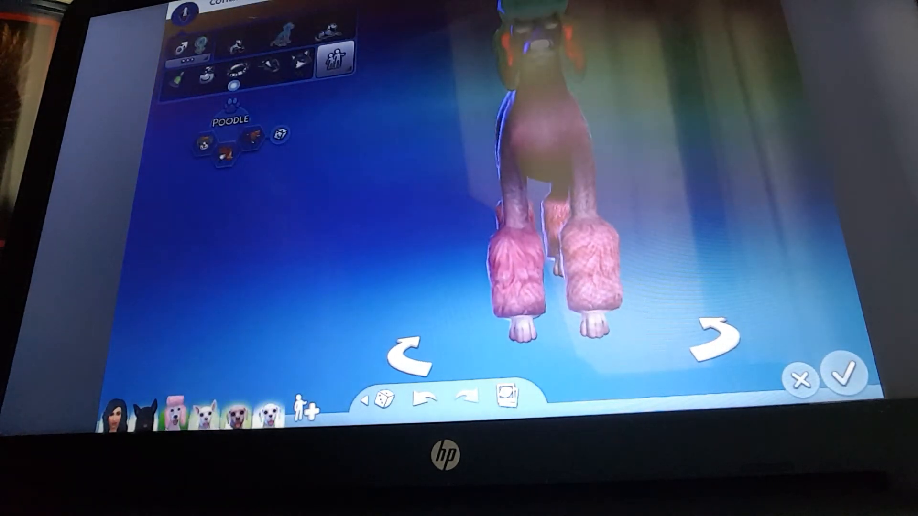
# Start another mix-breed puppy, choosing Midnight as the second parent
pyautogui.click(303, 406)
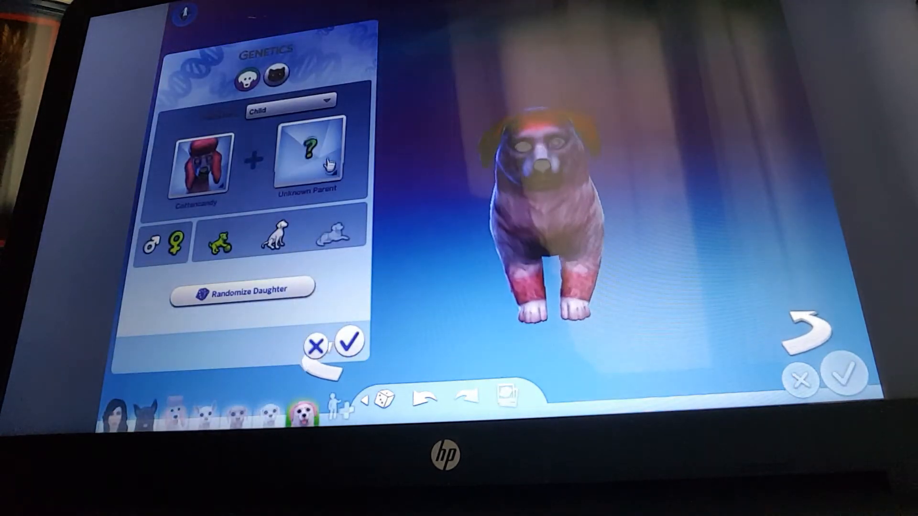
pyautogui.click(310, 152)
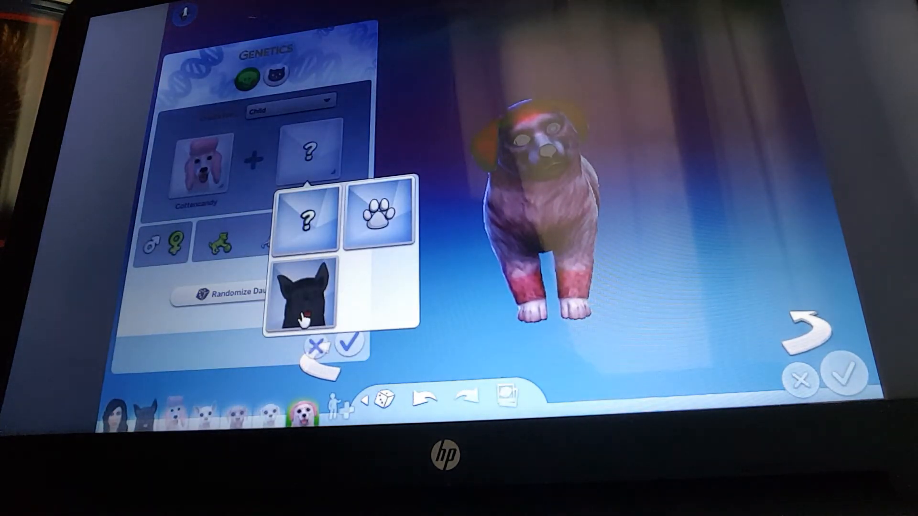
pyautogui.click(303, 295)
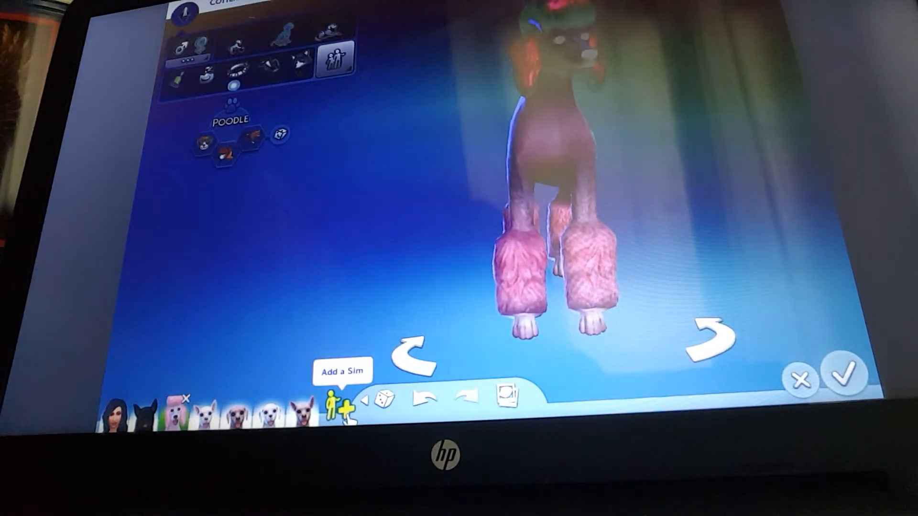
# Add another Cottencandy-and-Midnight mix breed and confirm the son puppy
pyautogui.click(336, 406)
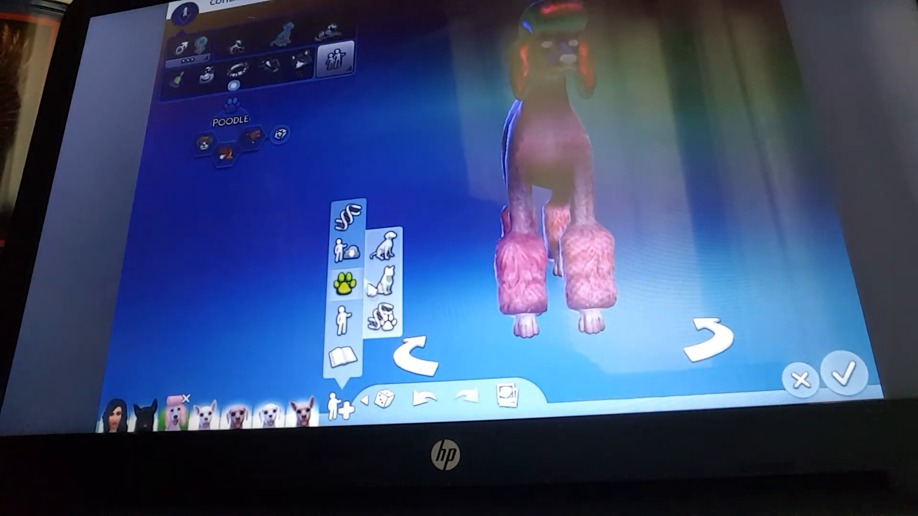
pyautogui.moveTo(378, 319)
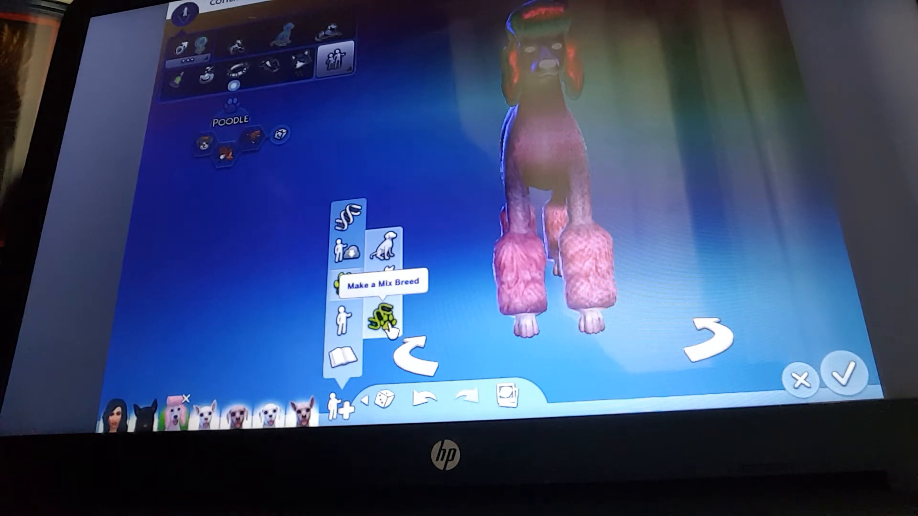
pyautogui.click(380, 319)
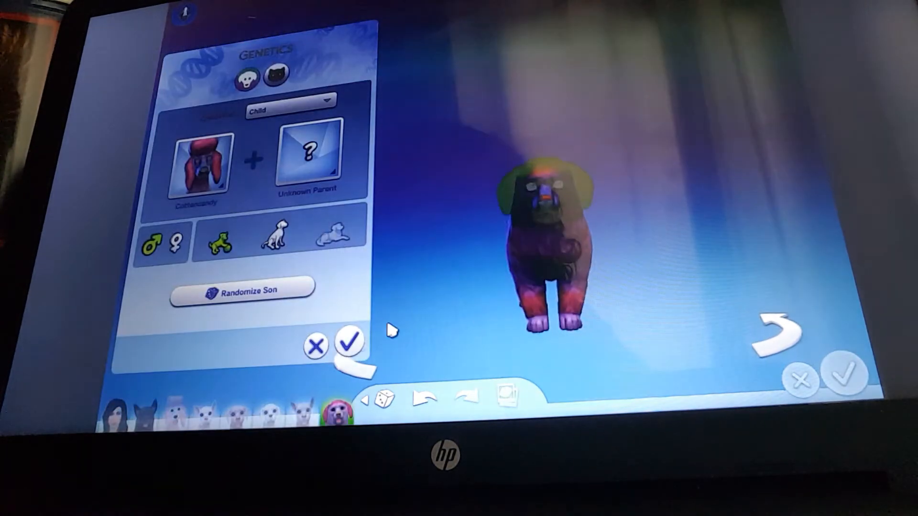
pyautogui.click(308, 152)
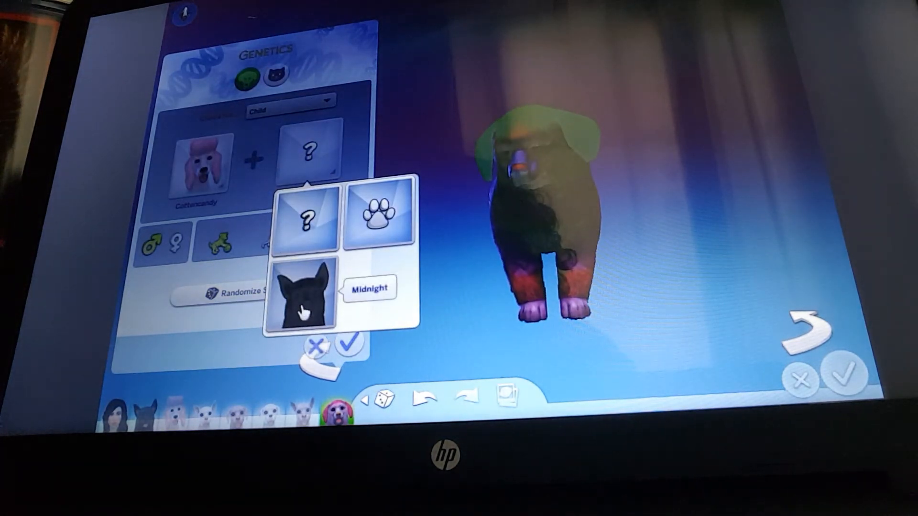
pyautogui.click(302, 296)
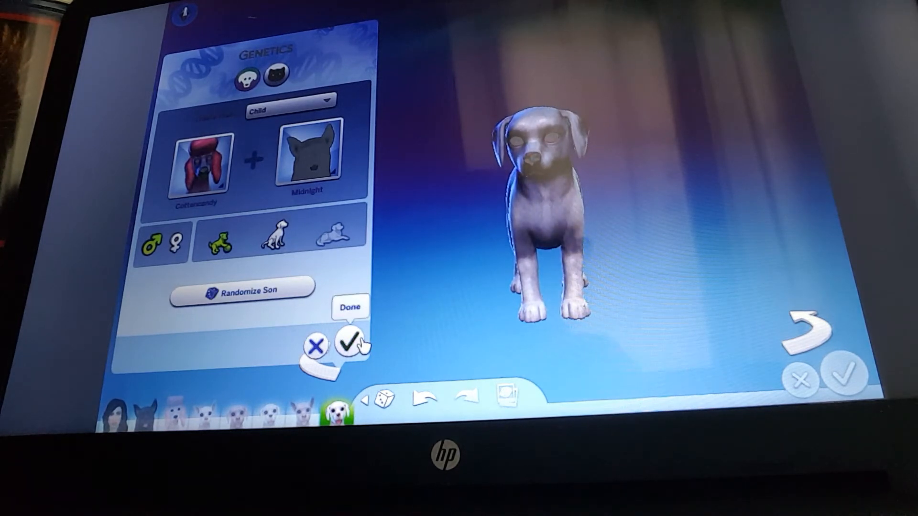
pyautogui.click(350, 343)
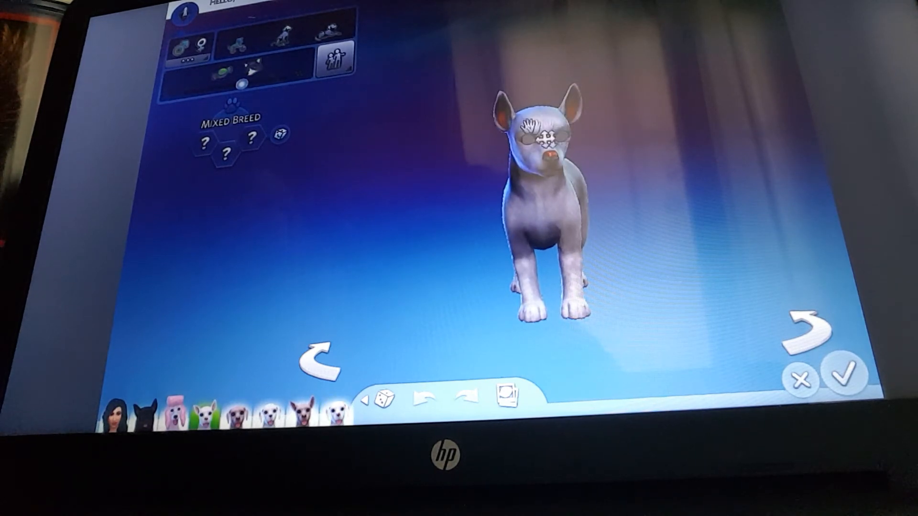
# Give one puppy the Friendly trait and randomize another puppy's traits
pyautogui.click(280, 135)
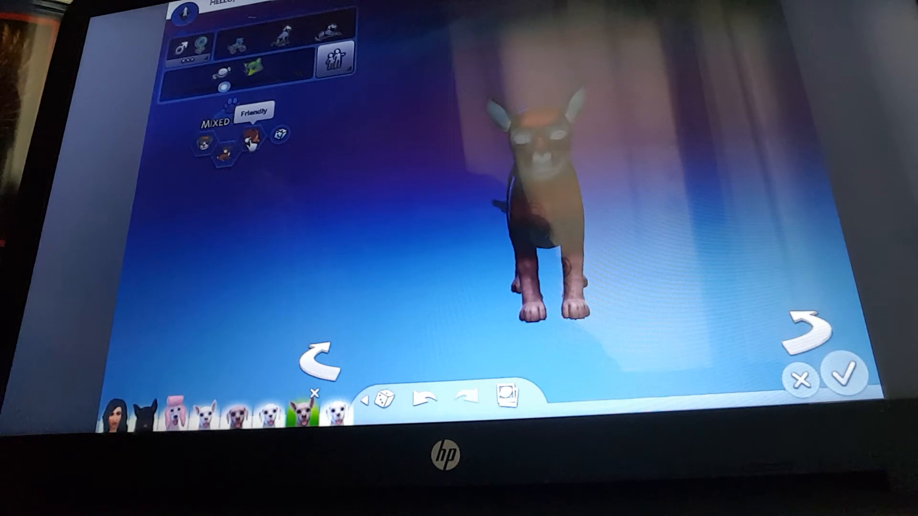
pyautogui.click(321, 360)
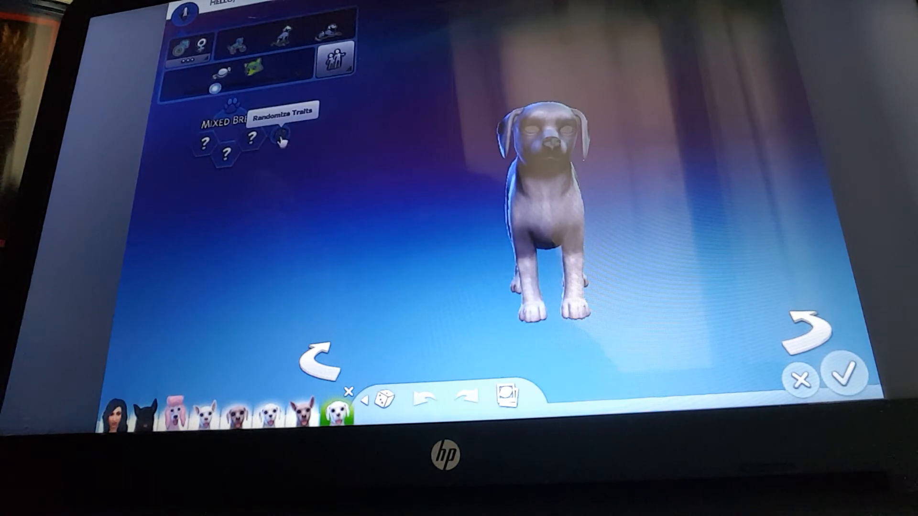
pyautogui.click(281, 138)
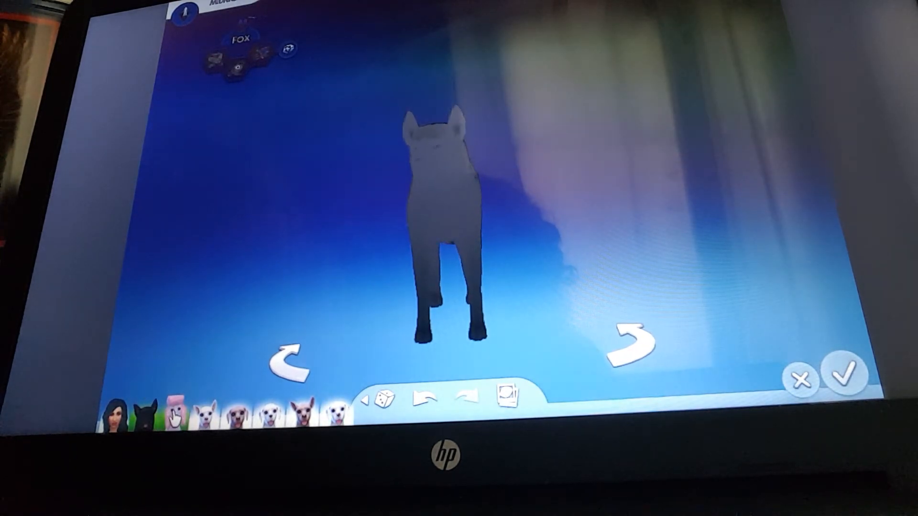
# Move through the puppy portraits, labelling each puppy's breed as Poodox
pyautogui.click(175, 409)
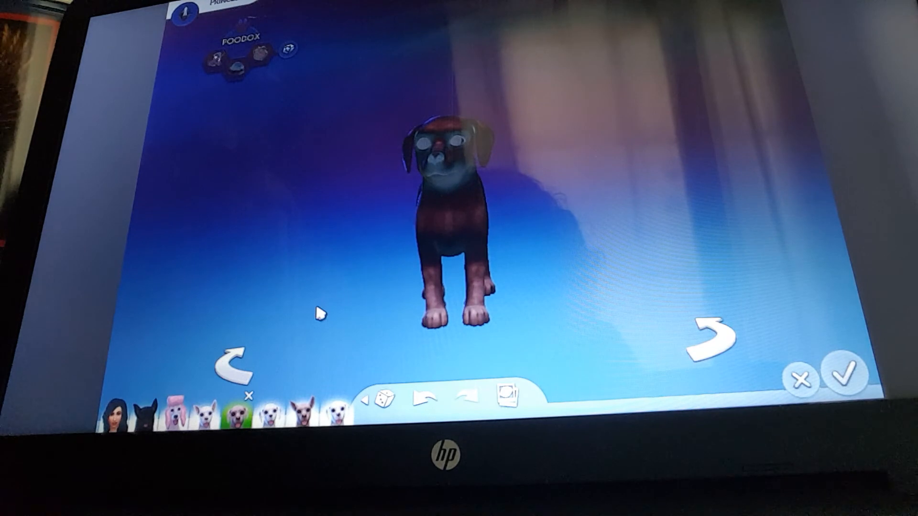
pyautogui.click(267, 410)
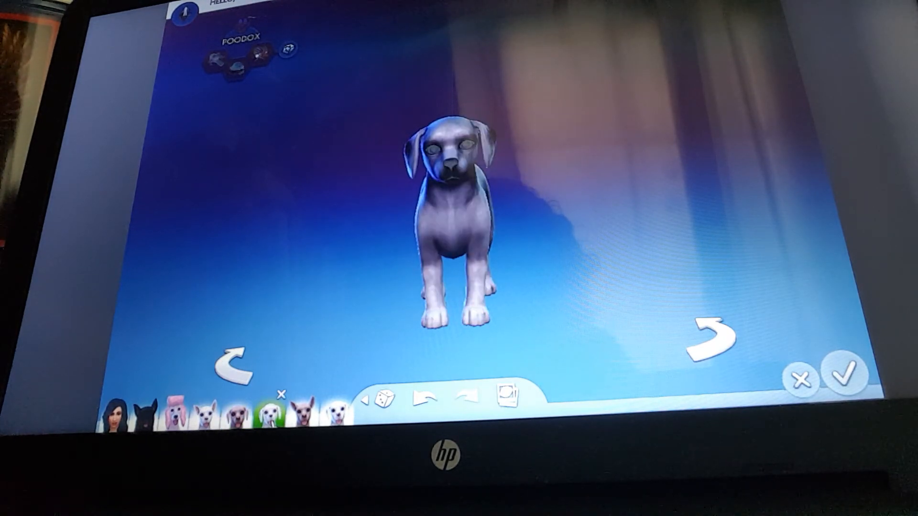